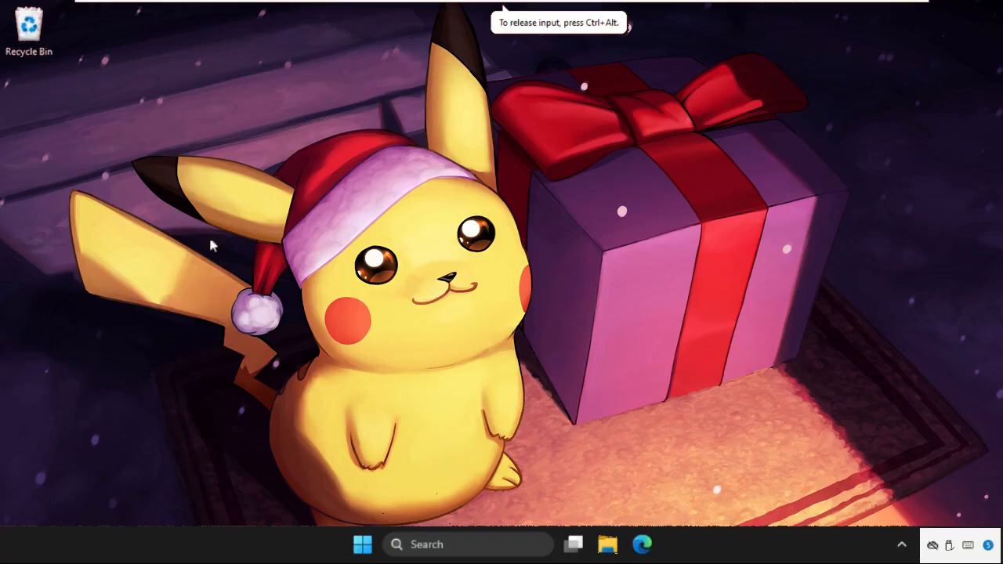
pyautogui.moveTo(197, 304)
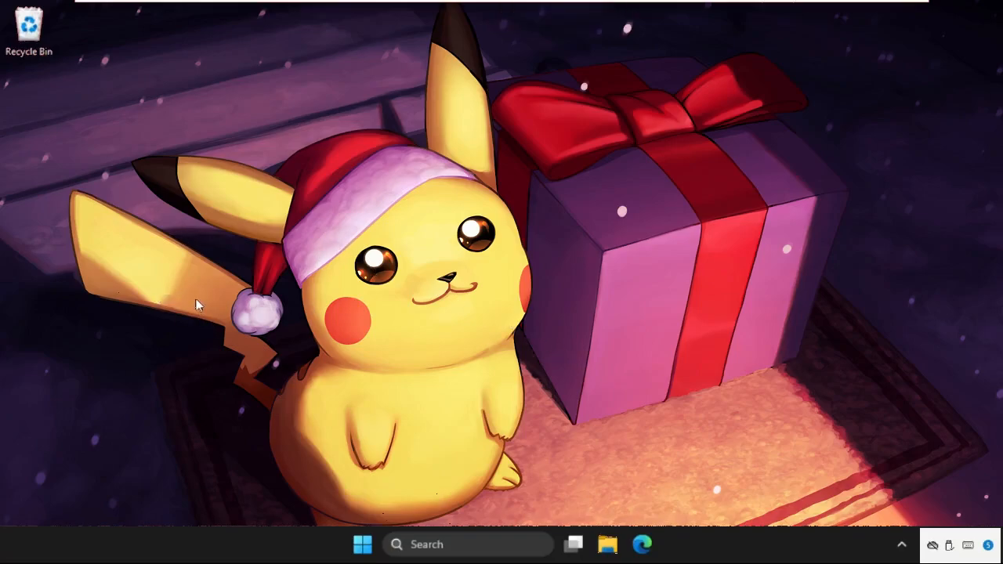
pyautogui.moveTo(222, 267)
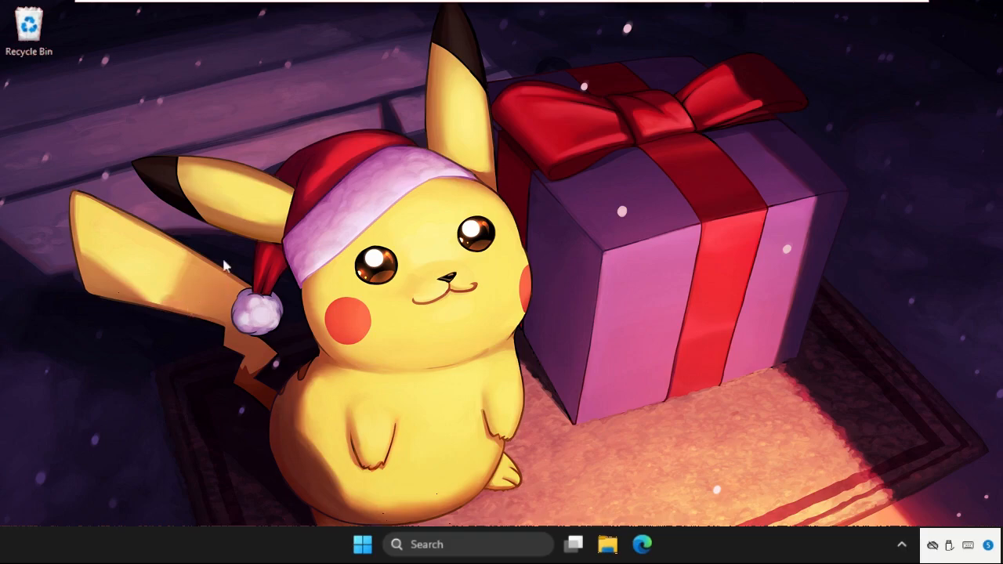
pyautogui.moveTo(405, 239)
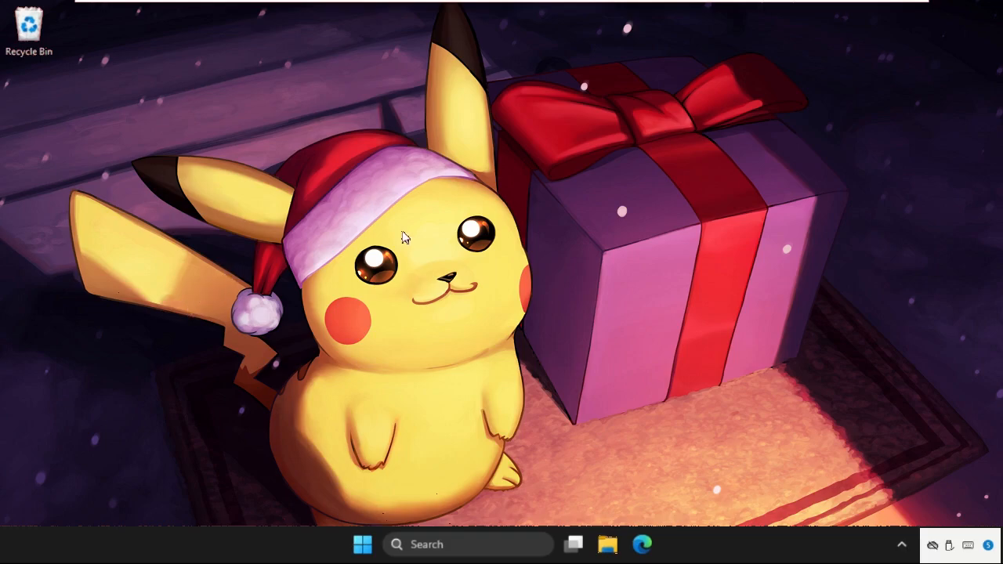
pyautogui.moveTo(430, 212)
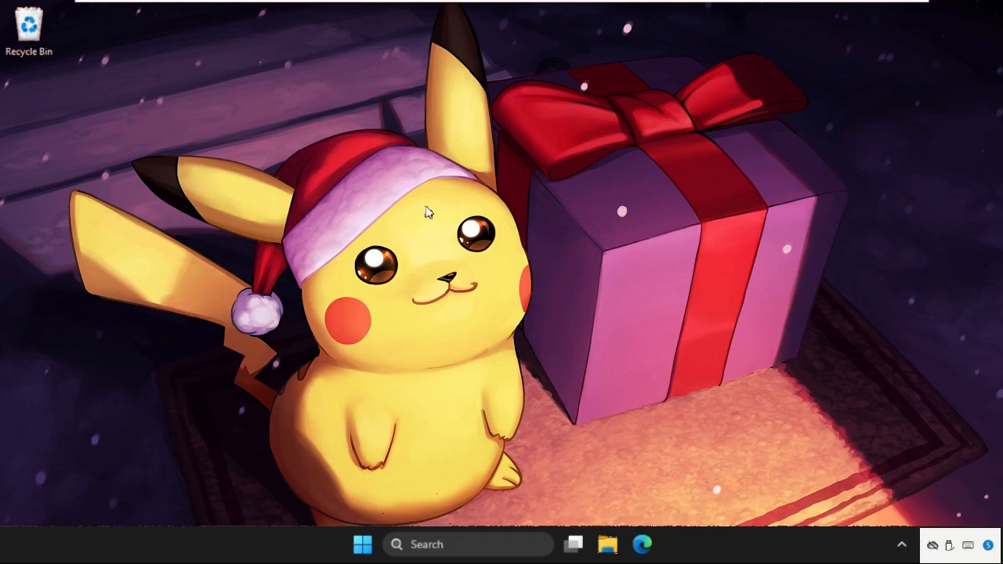
pyautogui.moveTo(483, 232)
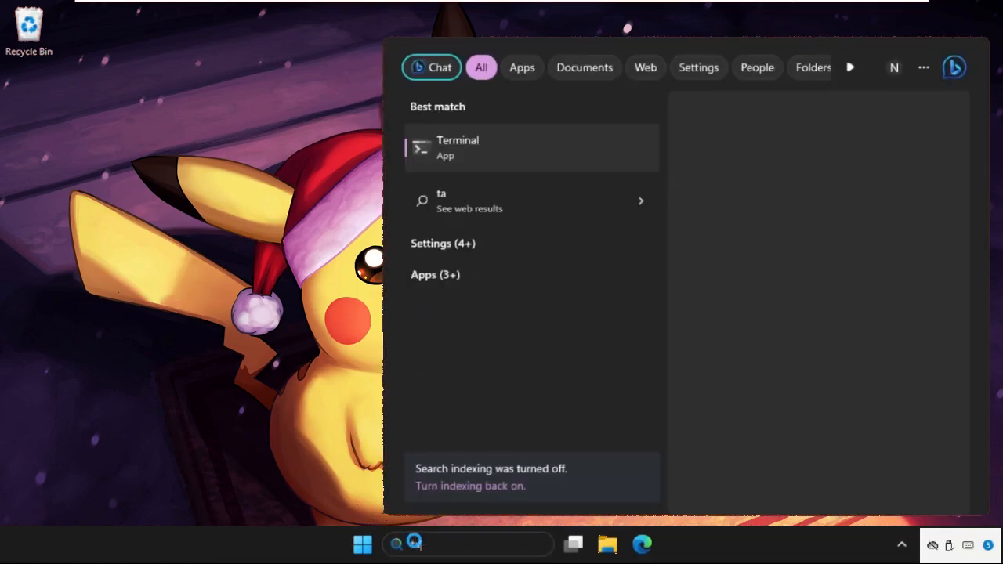
# Launch Task Manager from Start search and begin browsing for a program in Create new task.
pyautogui.write('task mab=')
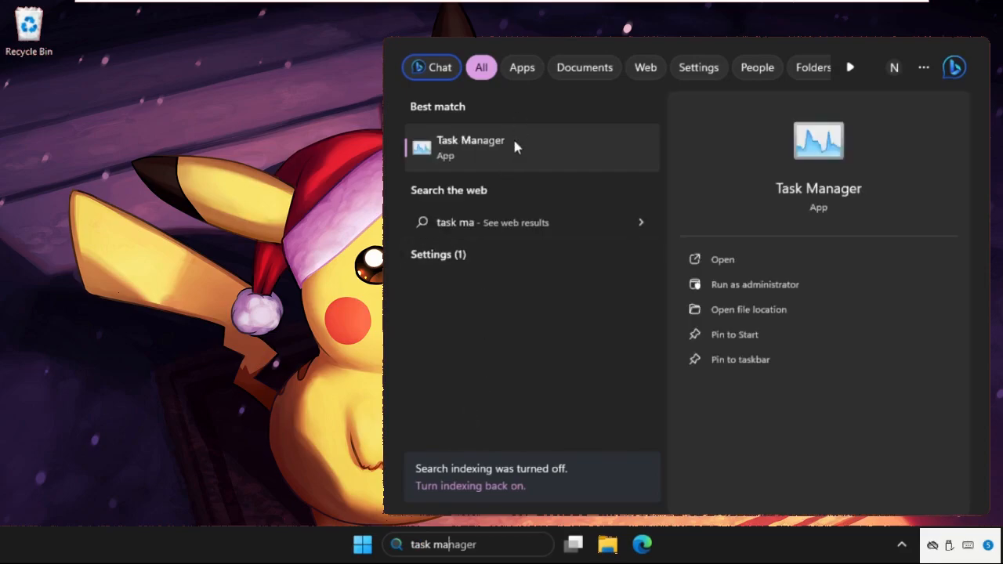
pyautogui.click(470, 148)
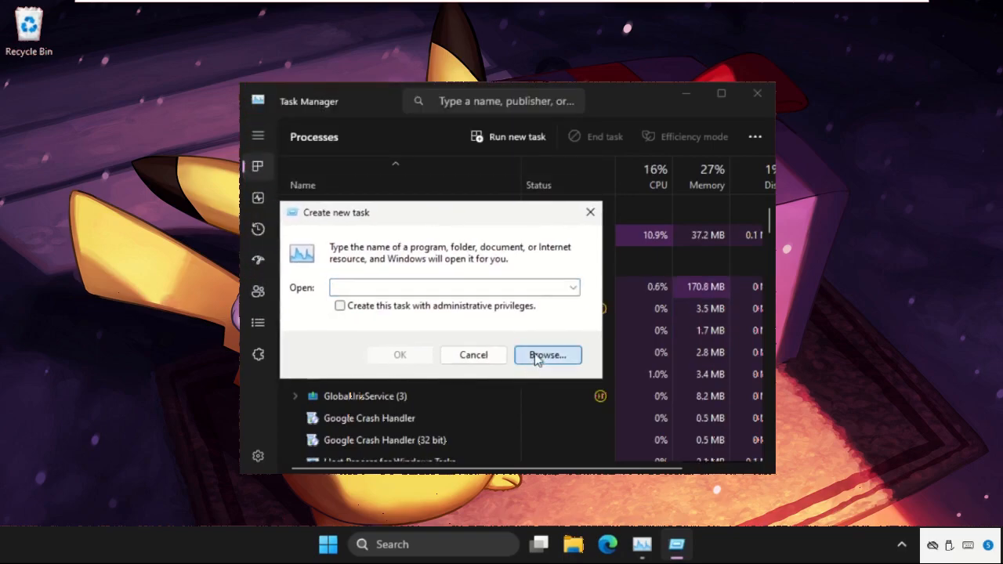
pyautogui.click(547, 354)
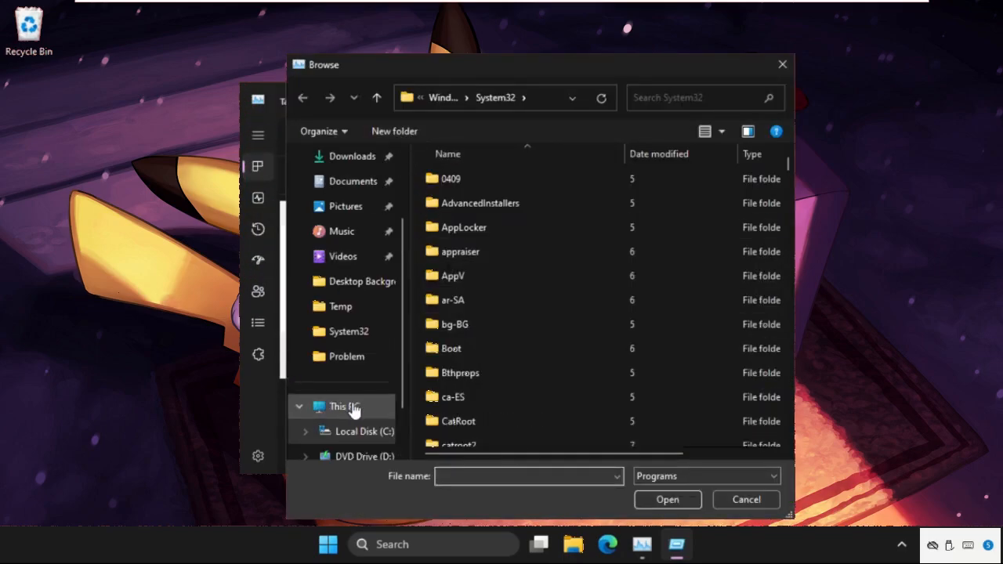
# Choose C:\Windows\System32\cmd.exe as the program for the new task.
pyautogui.click(363, 431)
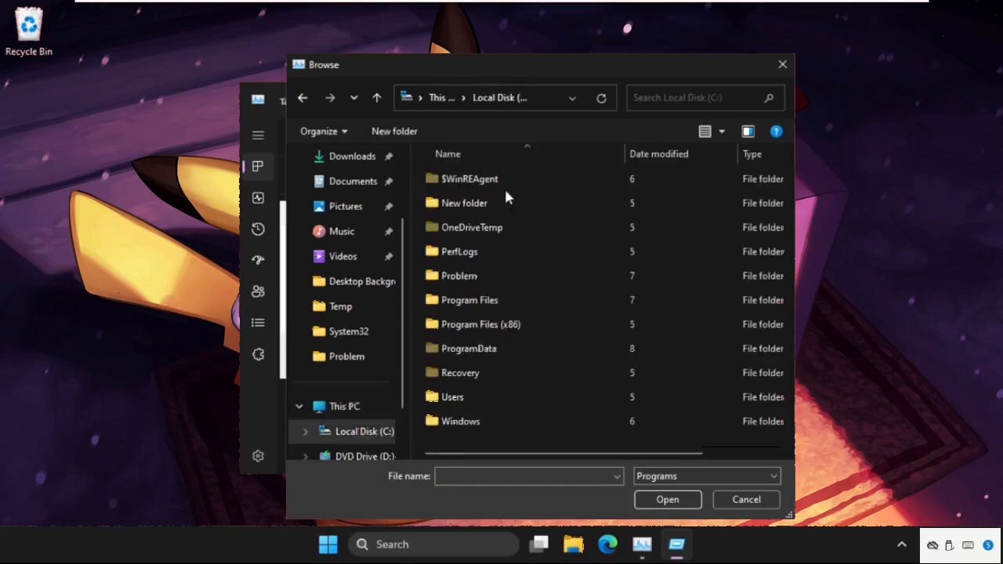
pyautogui.doubleClick(461, 420)
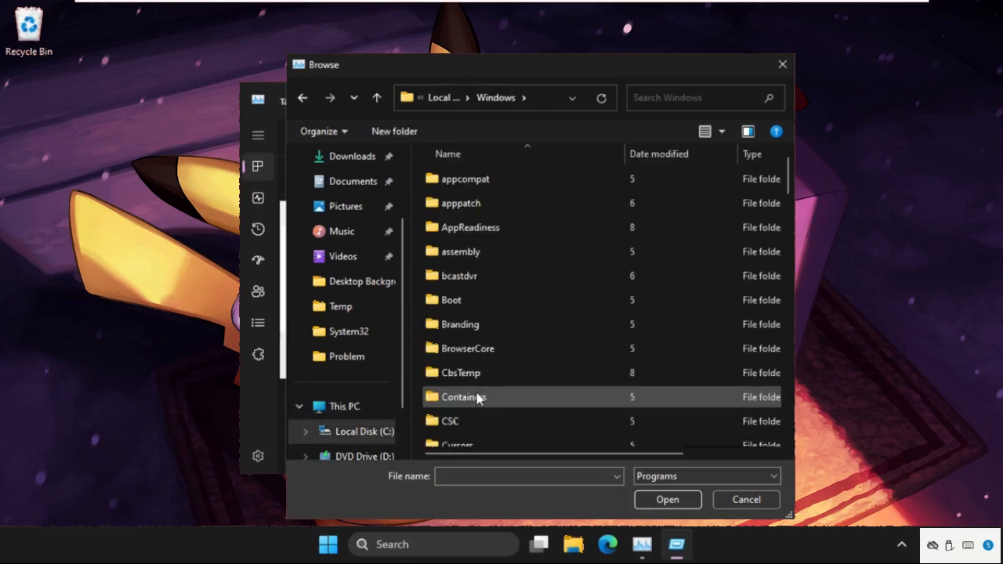
pyautogui.scroll(-3)
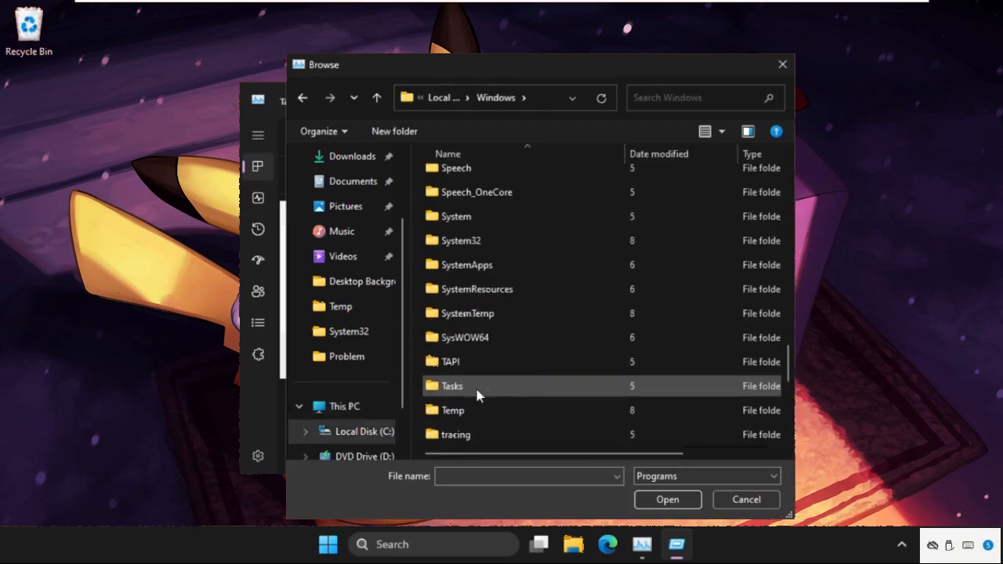
pyautogui.doubleClick(461, 242)
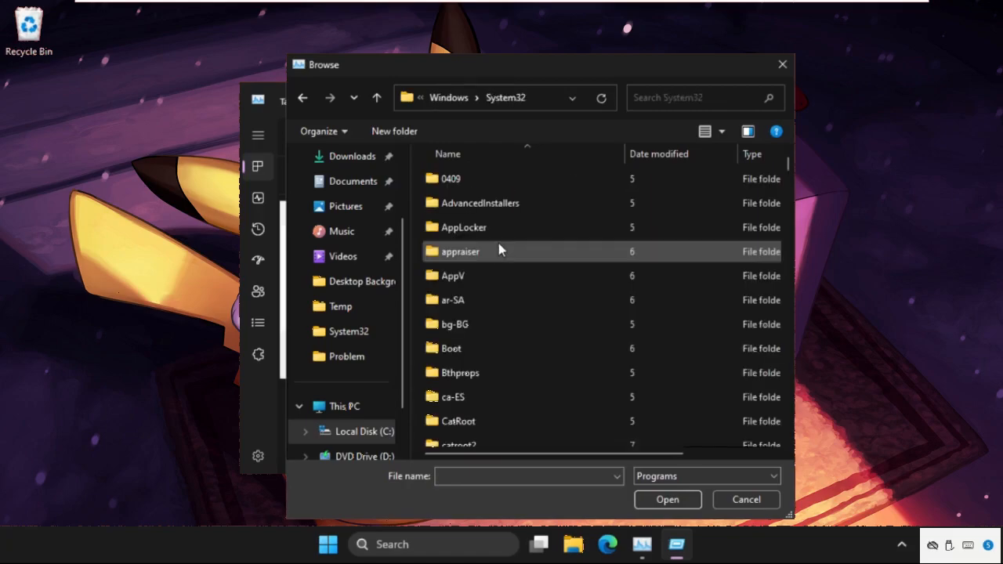
pyautogui.scroll(-3)
pyautogui.write('clip')
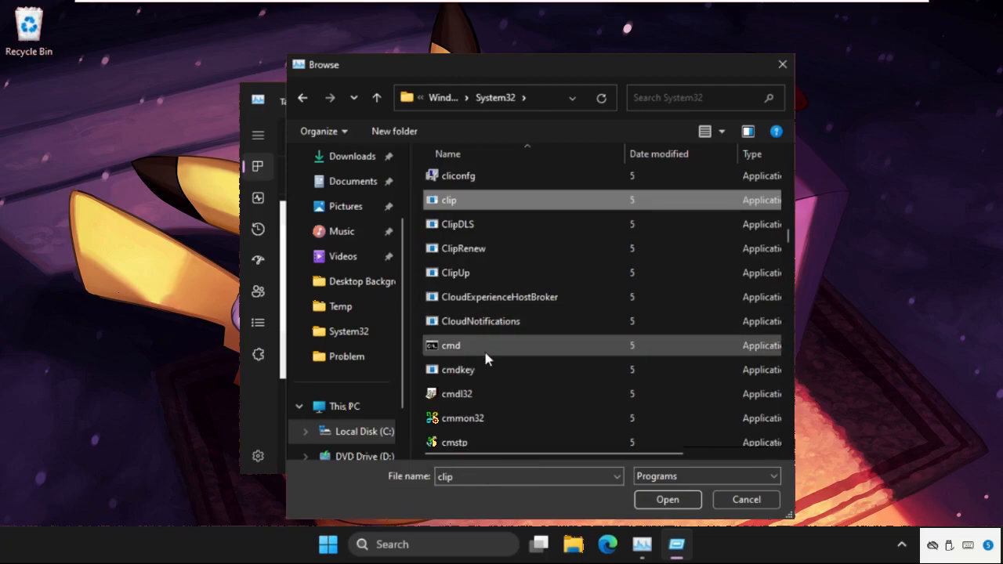
pyautogui.click(451, 347)
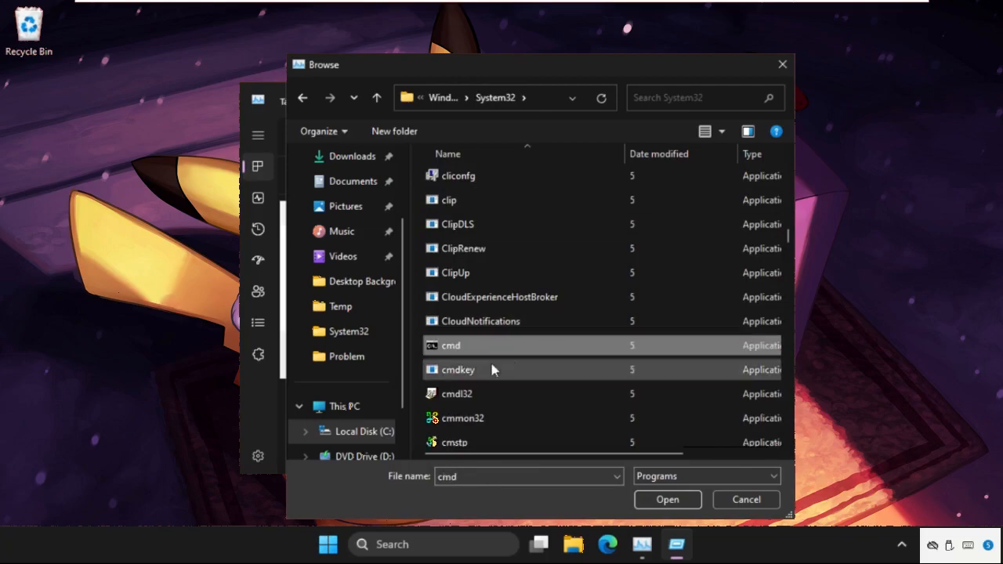
pyautogui.moveTo(451, 351)
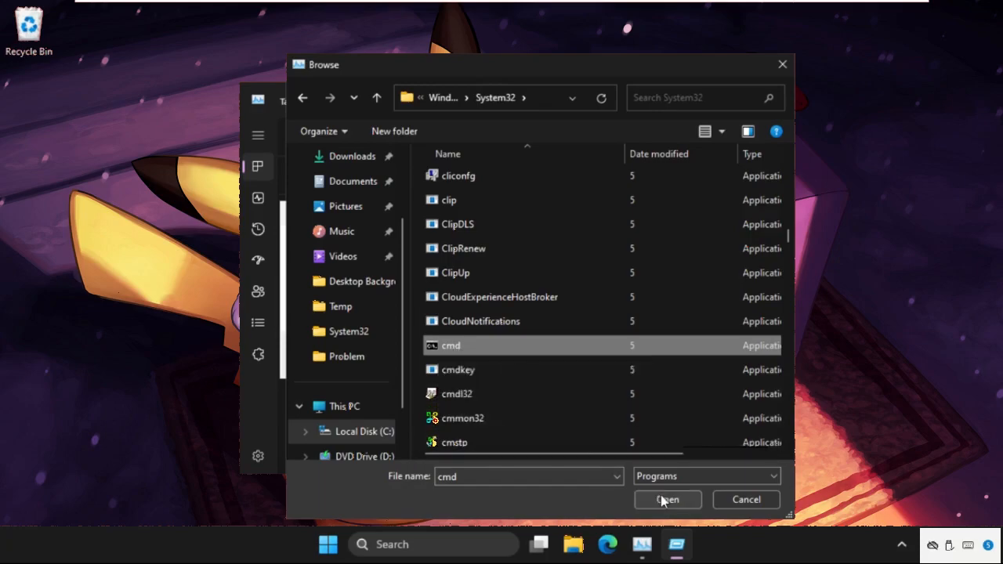
pyautogui.click(667, 501)
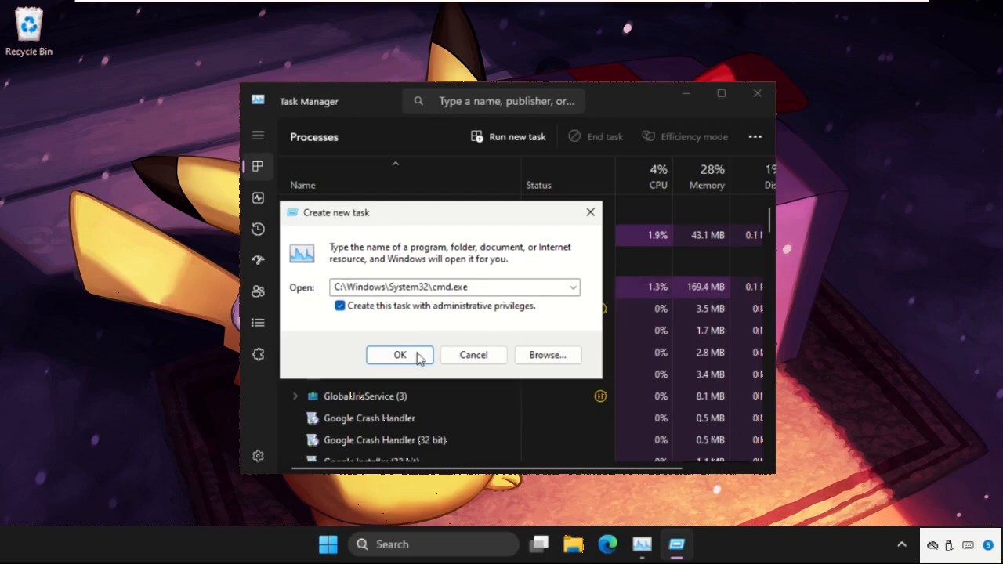
# Confirm the new task to start an elevated Command Prompt at System32.
pyautogui.click(400, 354)
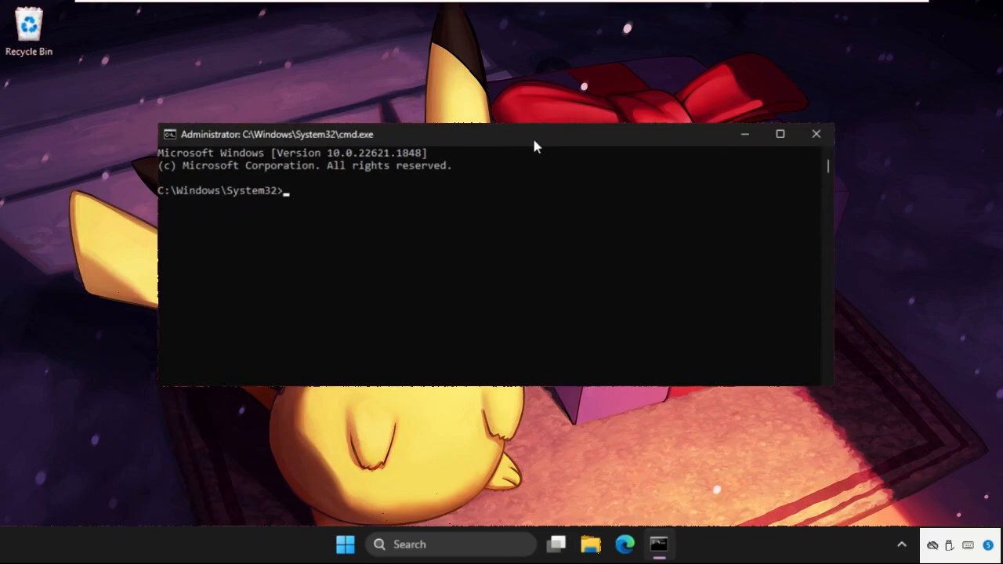
# Run sfc /scannow; Windows Resource Protection reports it could not perform the operation.
pyautogui.write('sf')
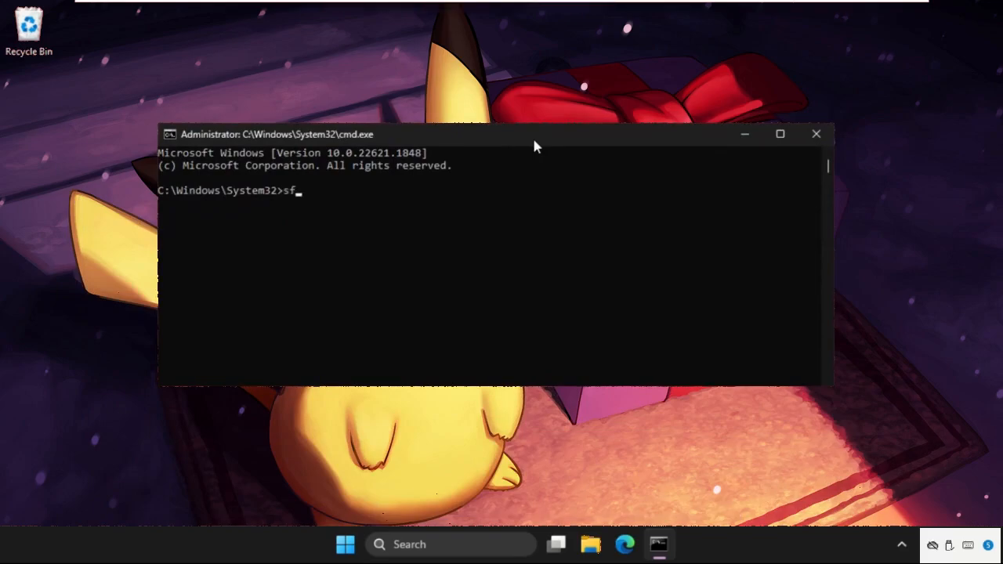
pyautogui.write('c /')
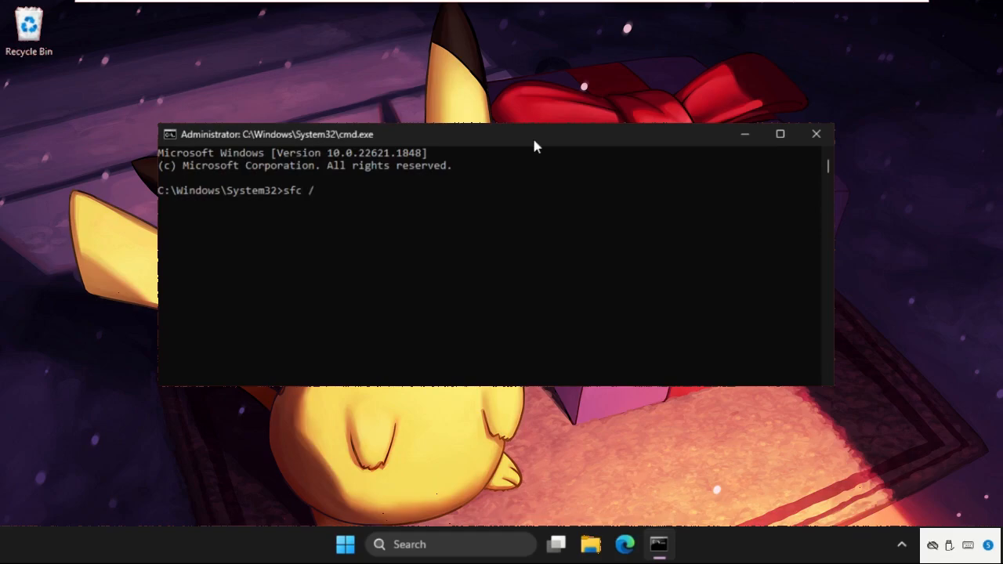
pyautogui.write('scannow')
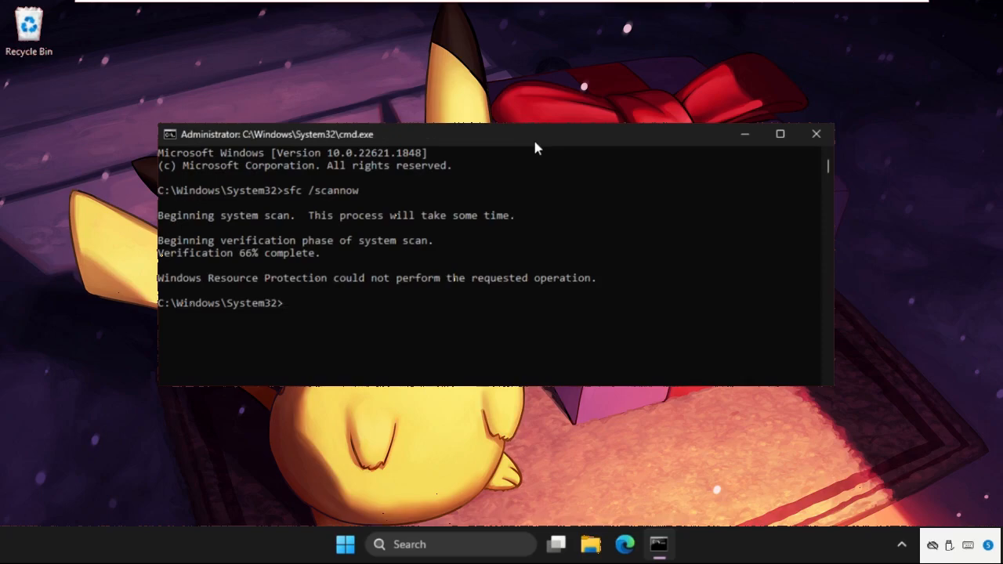
# Run dism /online /cleanup-image /restorehealth; it fails at 4.7% with error 1392.
pyautogui.write('dism')
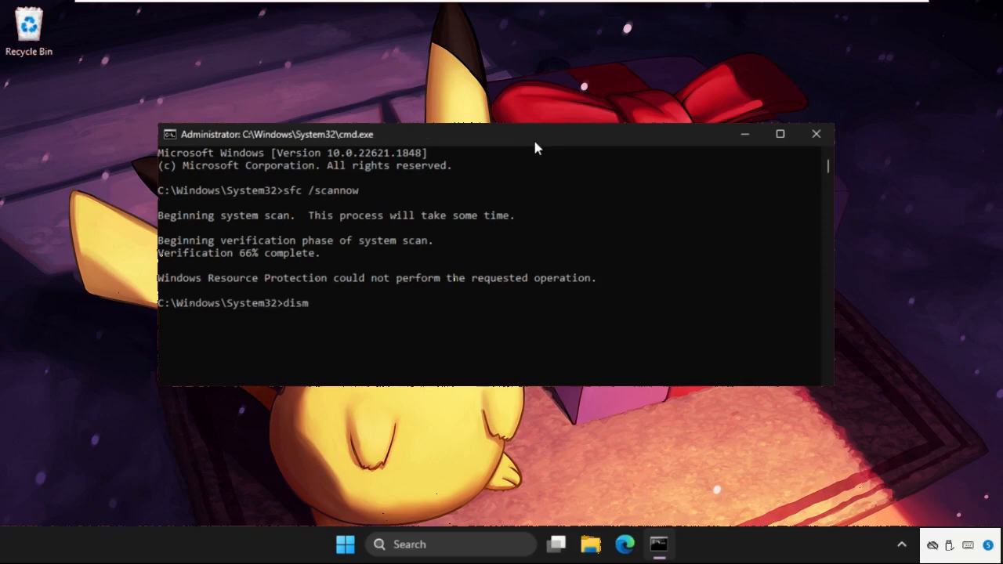
pyautogui.write('/on')
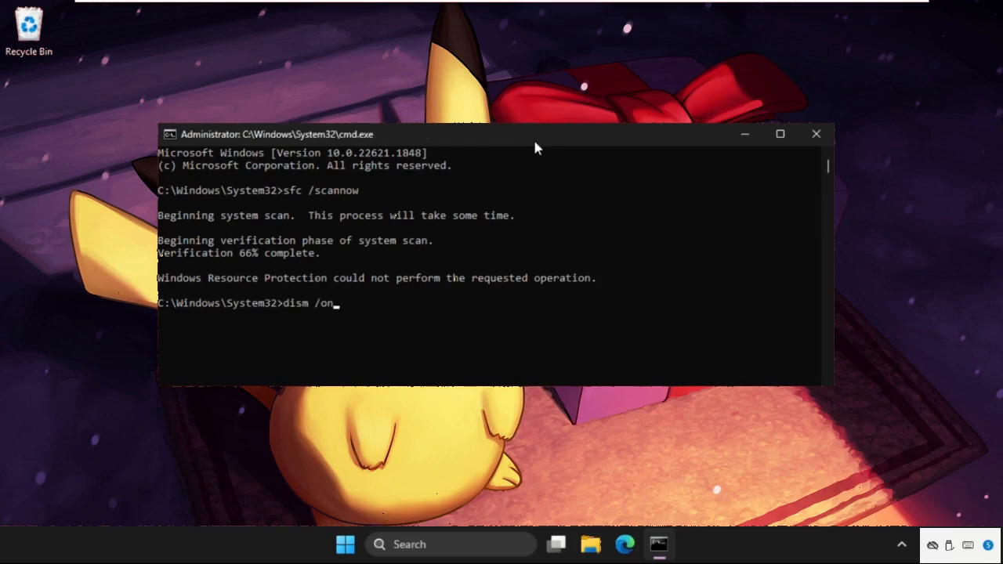
pyautogui.write('line')
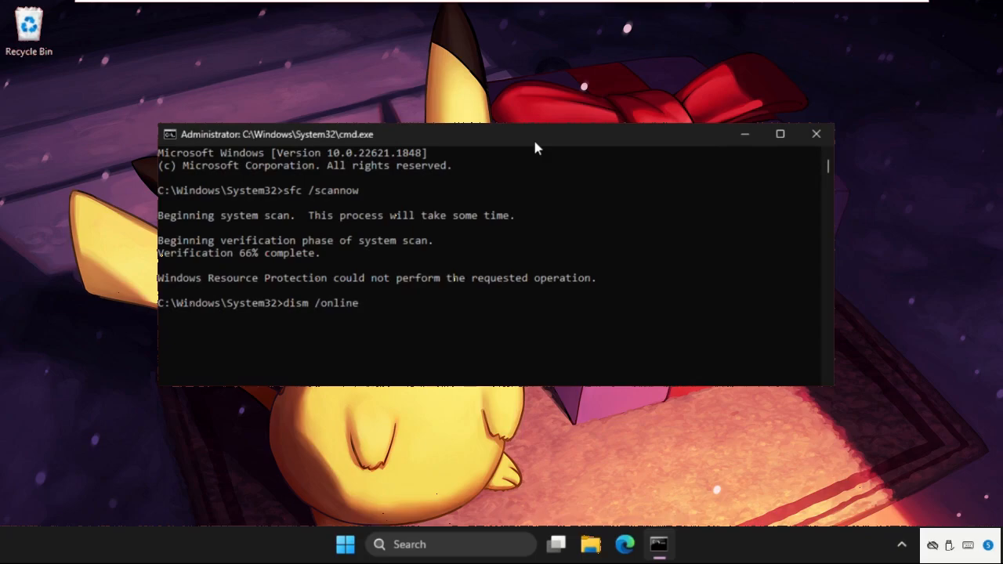
pyautogui.write('/cleanup-imag')
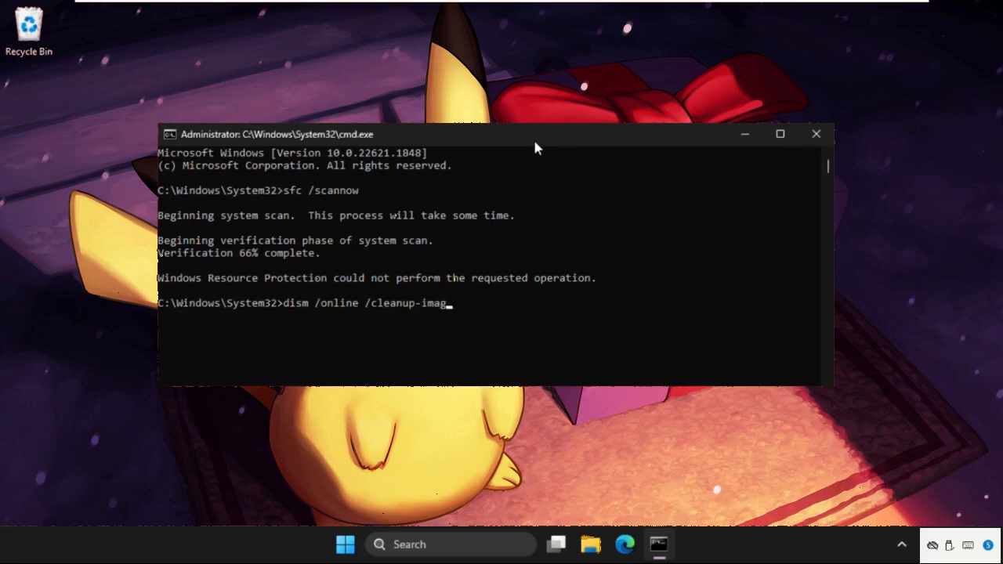
pyautogui.write('e /')
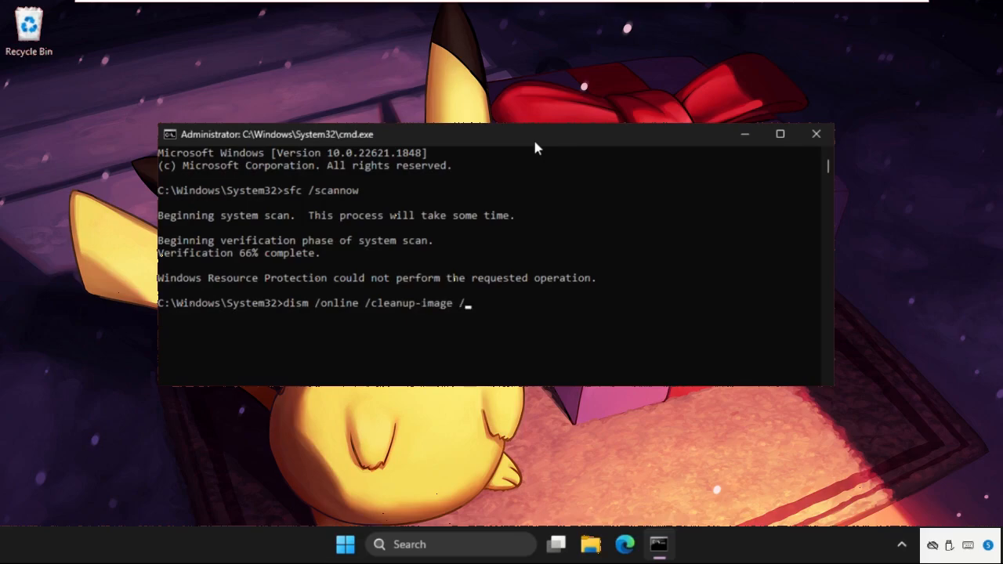
pyautogui.write('rest')
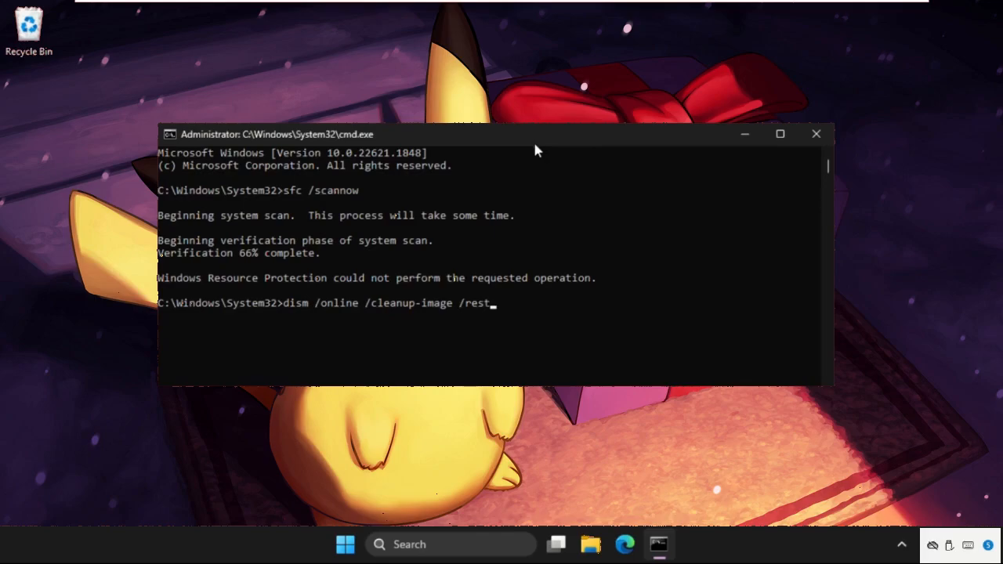
pyautogui.write('oreheal')
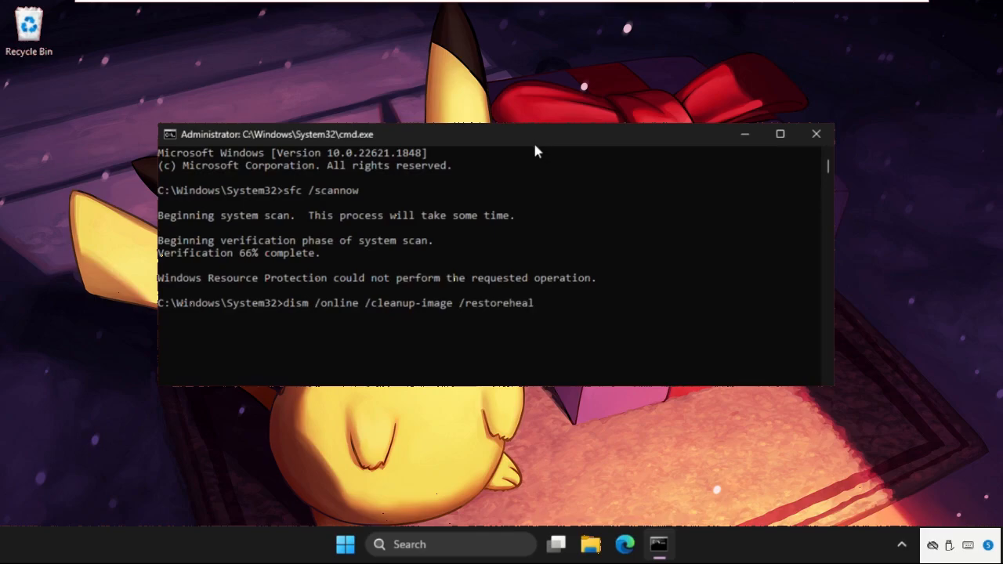
pyautogui.press('Enter')
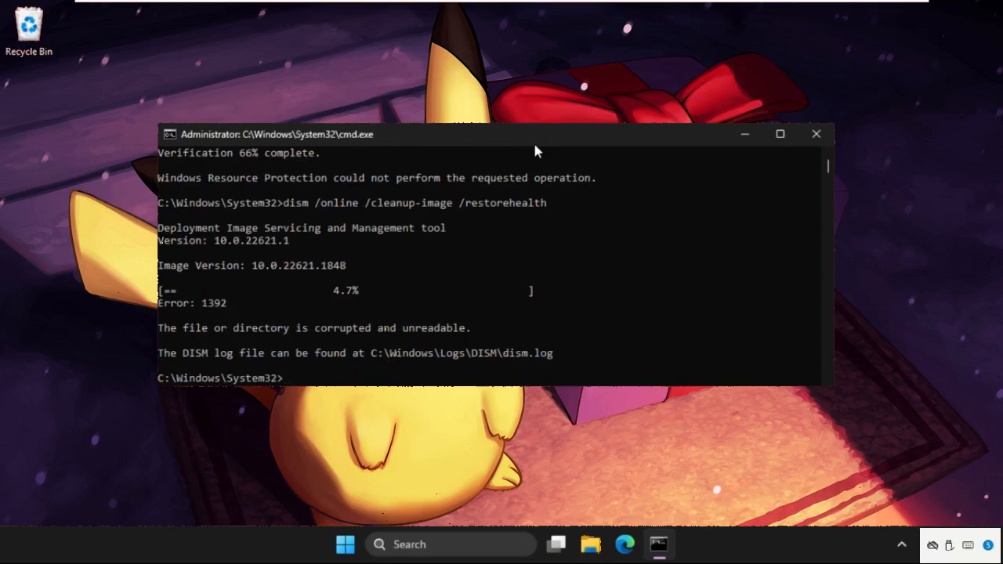
# Close Command Prompt and show the Start menu power options including Restart.
pyautogui.click(815, 133)
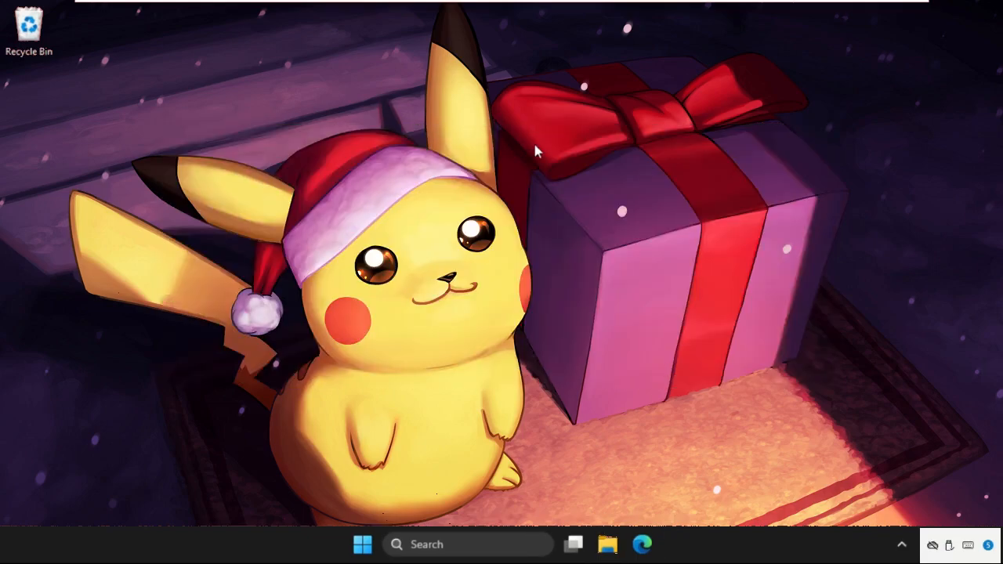
pyautogui.moveTo(359, 521)
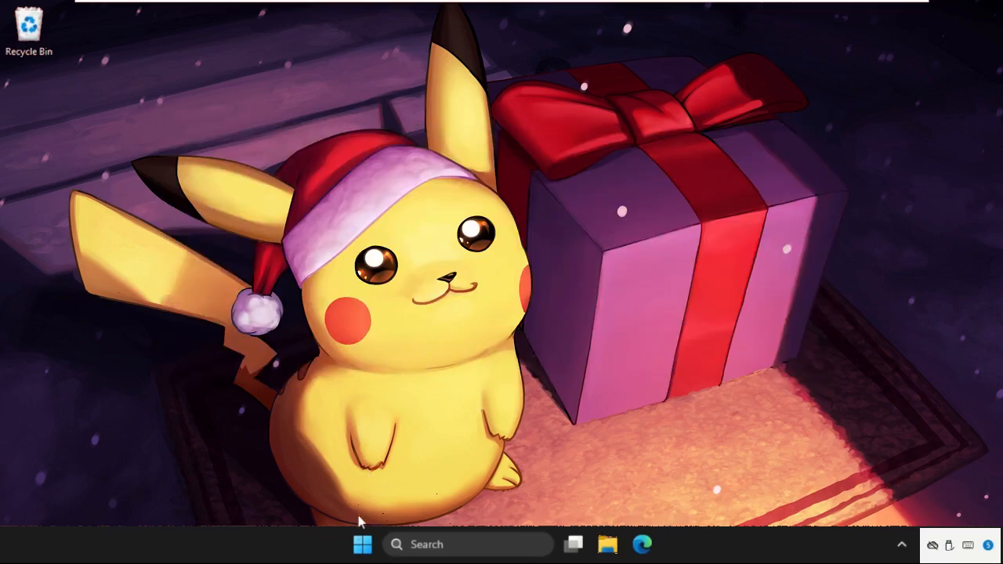
pyautogui.click(362, 544)
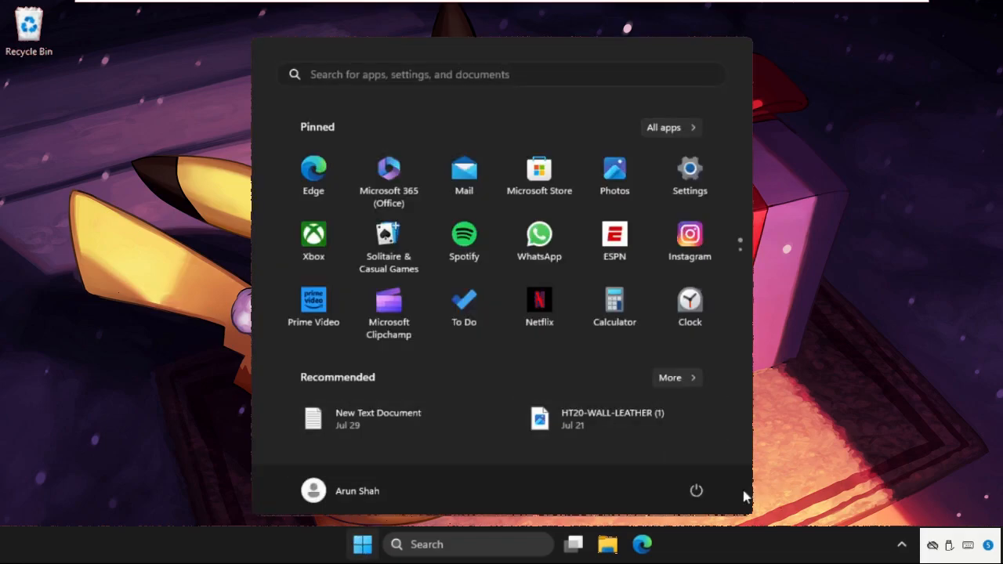
pyautogui.click(696, 490)
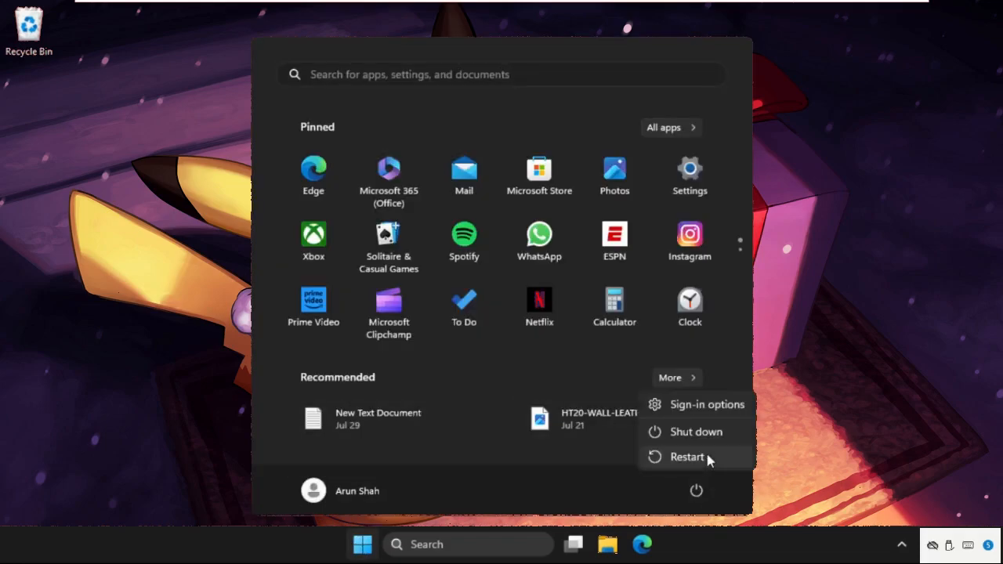
pyautogui.moveTo(687, 457)
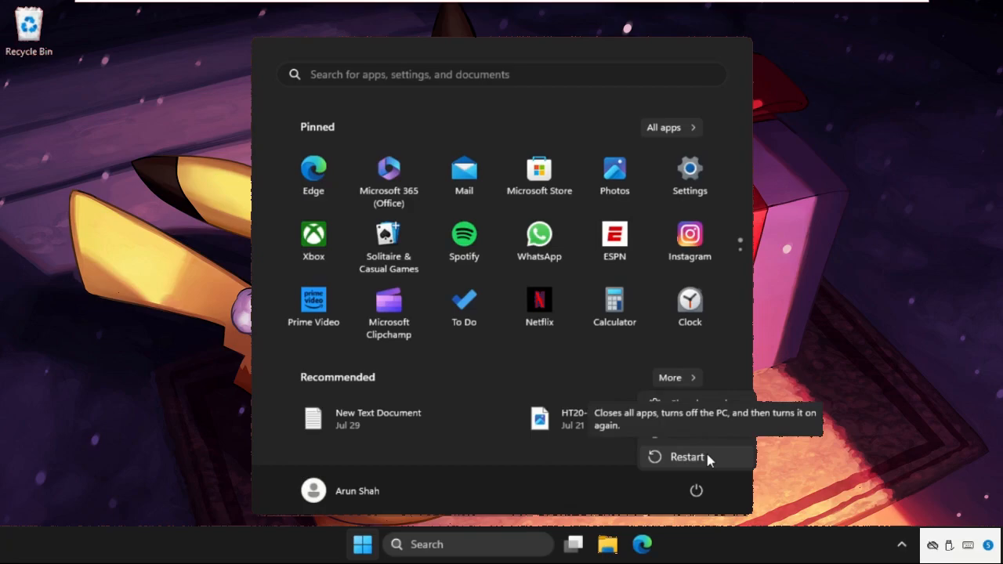